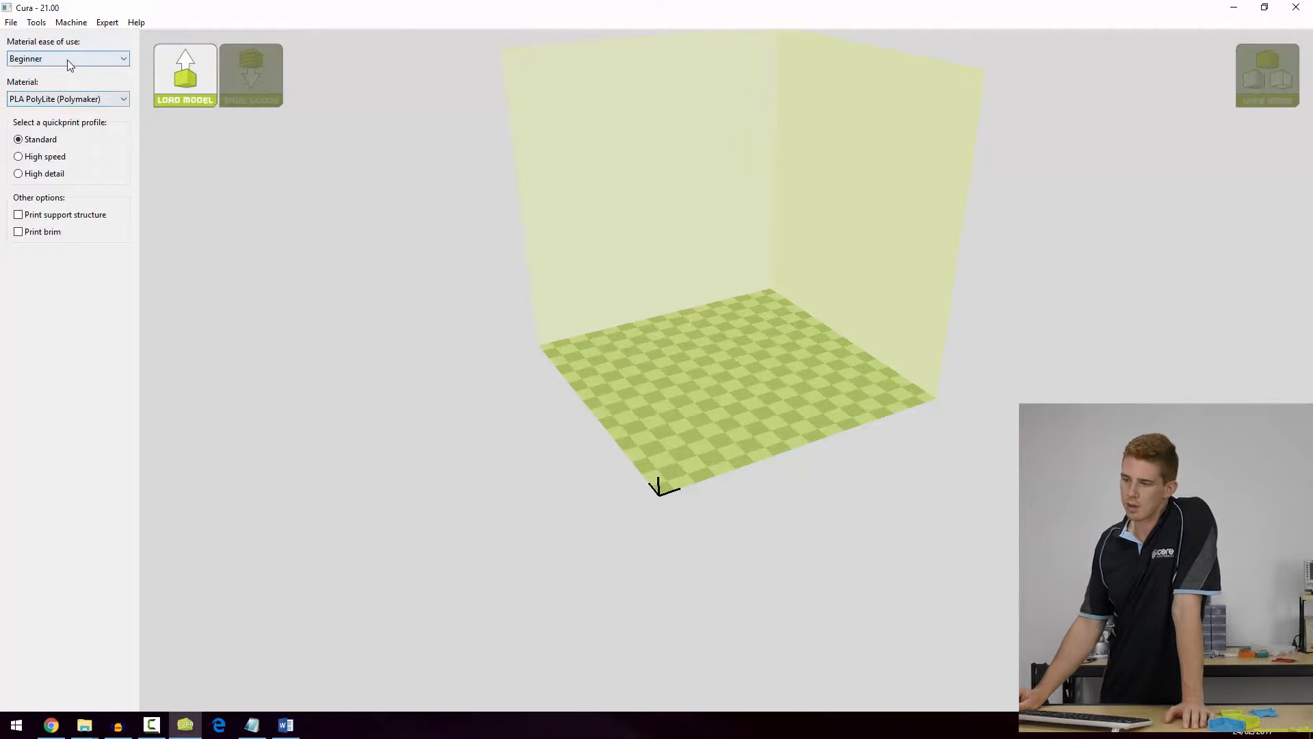
- Show all materials and choose ABS (Village Plastics) in place of PLA PolyLite
left_click(67, 99)
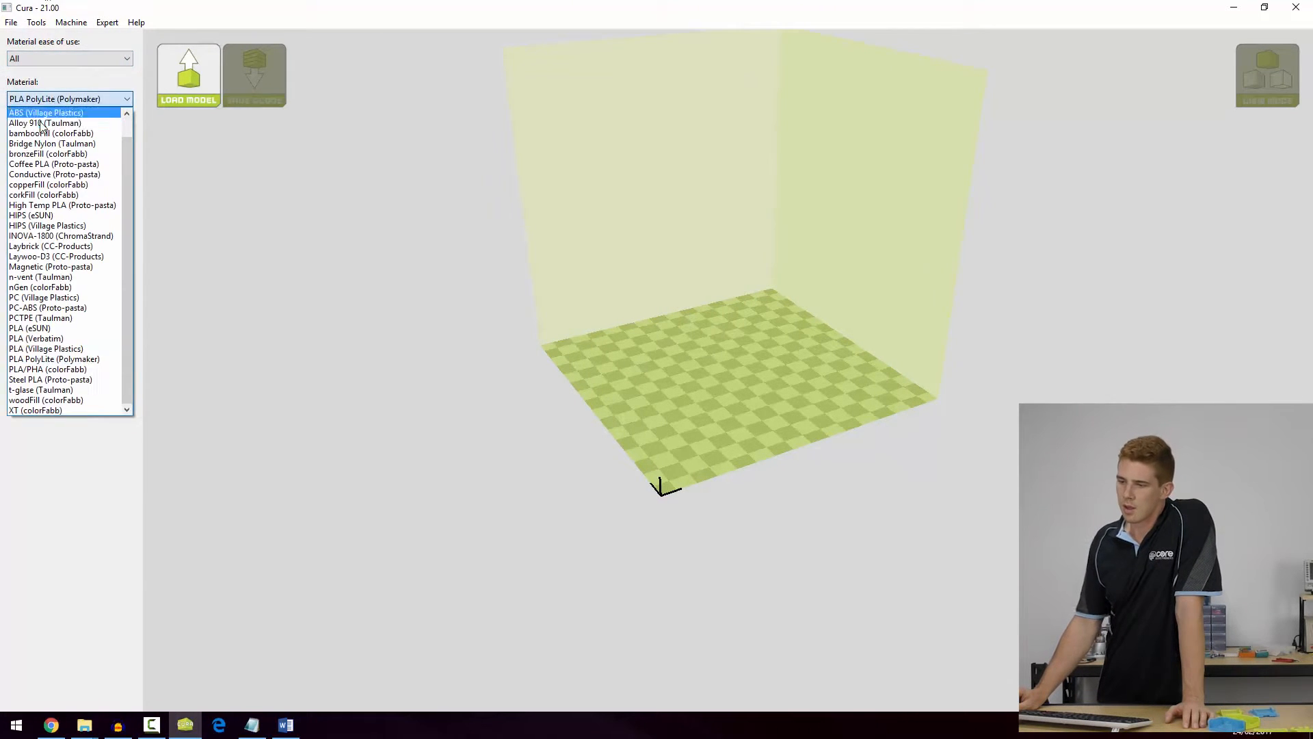
left_click(45, 112)
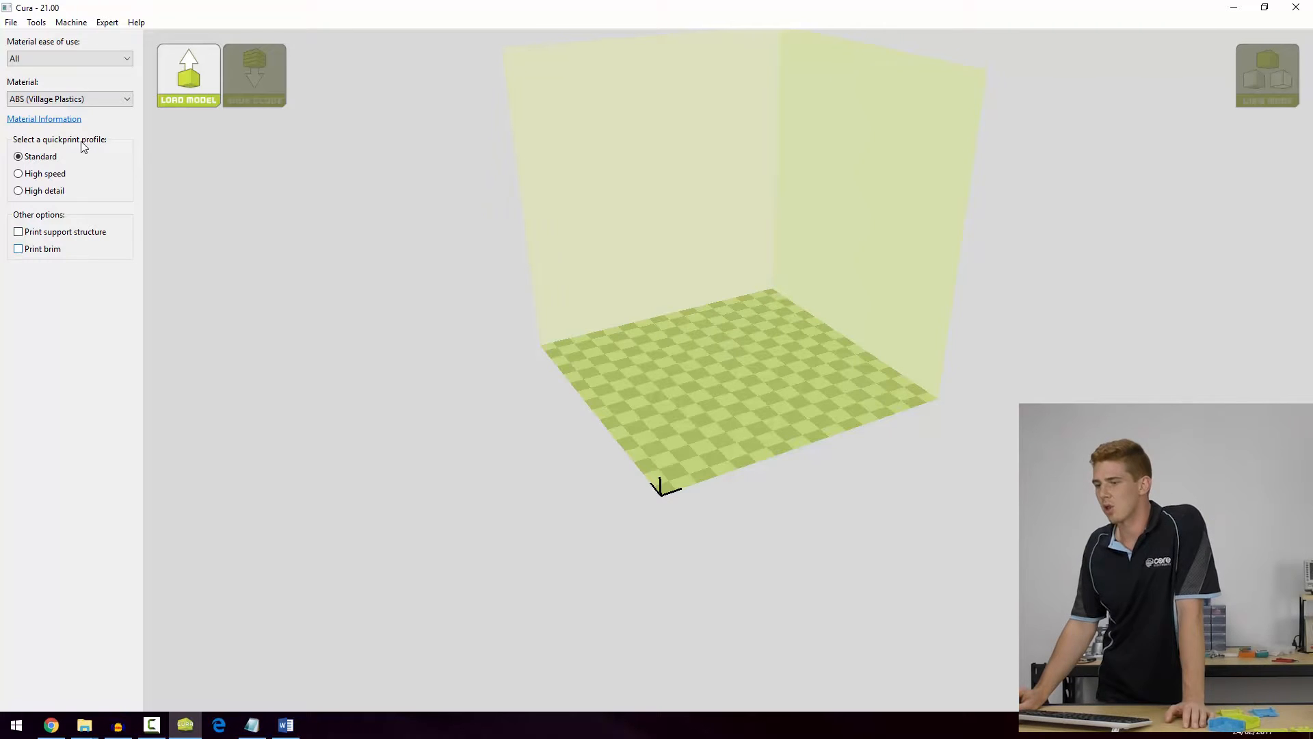
- Load the Rocktopus example STL from the example folder onto the build plate
left_click(188, 74)
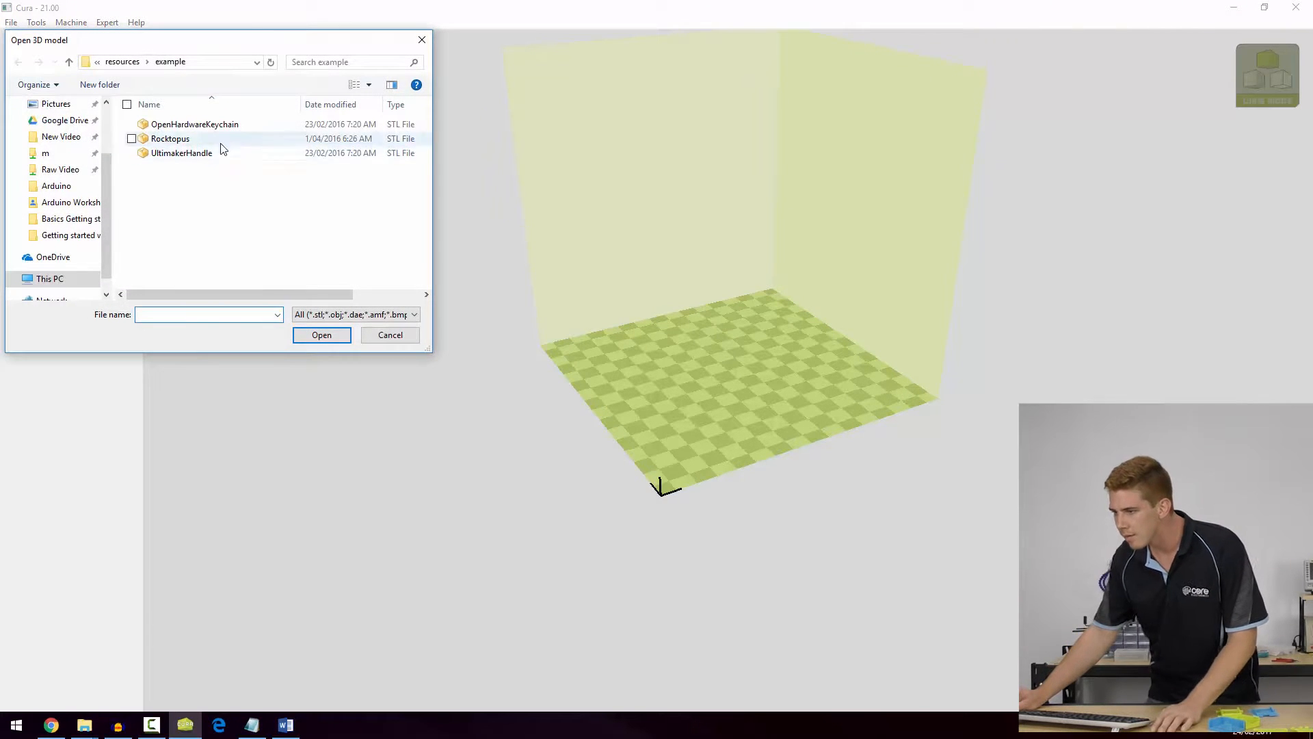
left_click(169, 138)
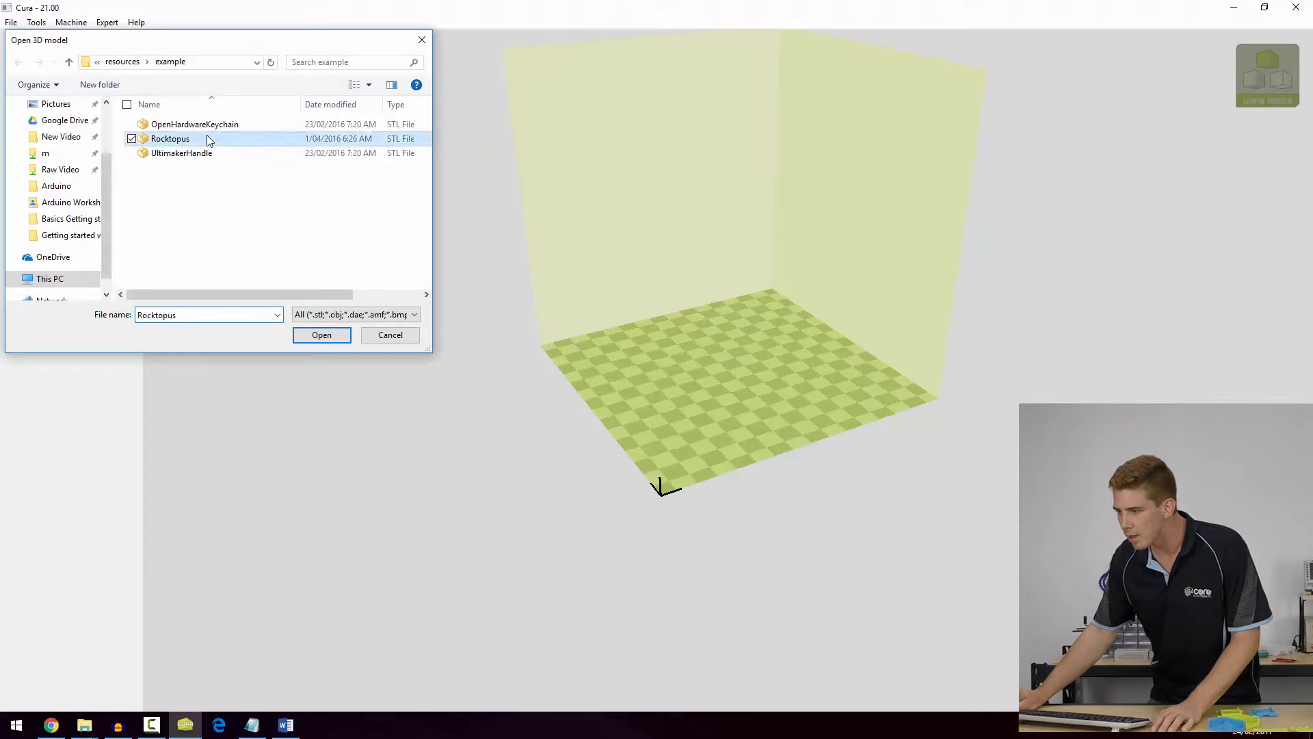
left_click(320, 335)
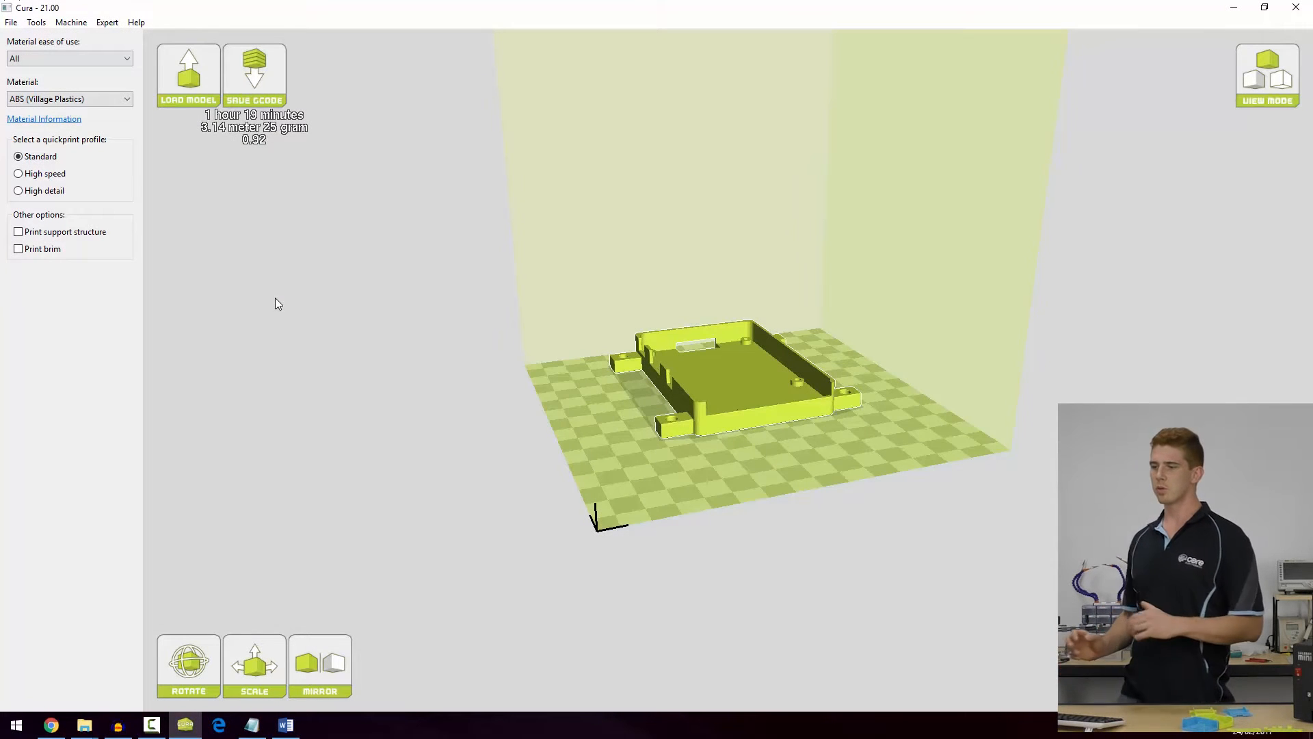
mouse_move(453, 315)
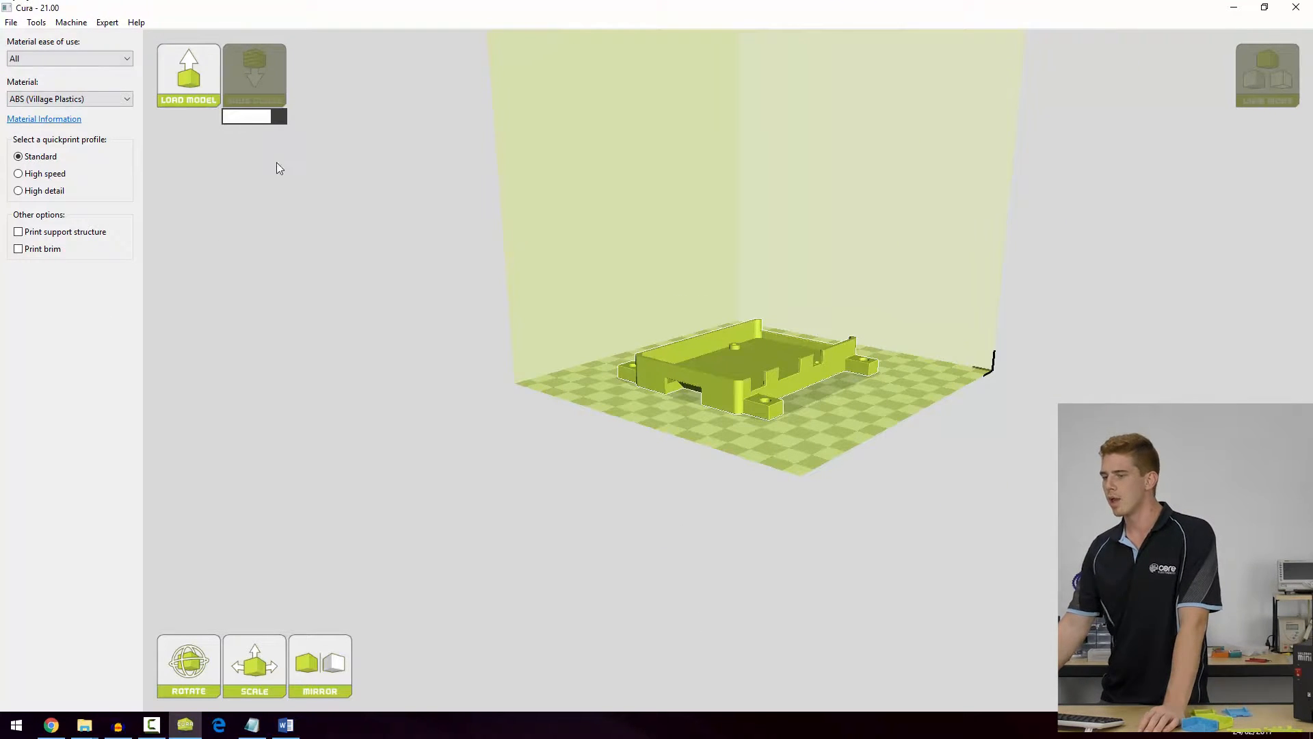
- Switch from quickprint to full settings via the Expert menu, copying the quickprint profile over
left_click(107, 22)
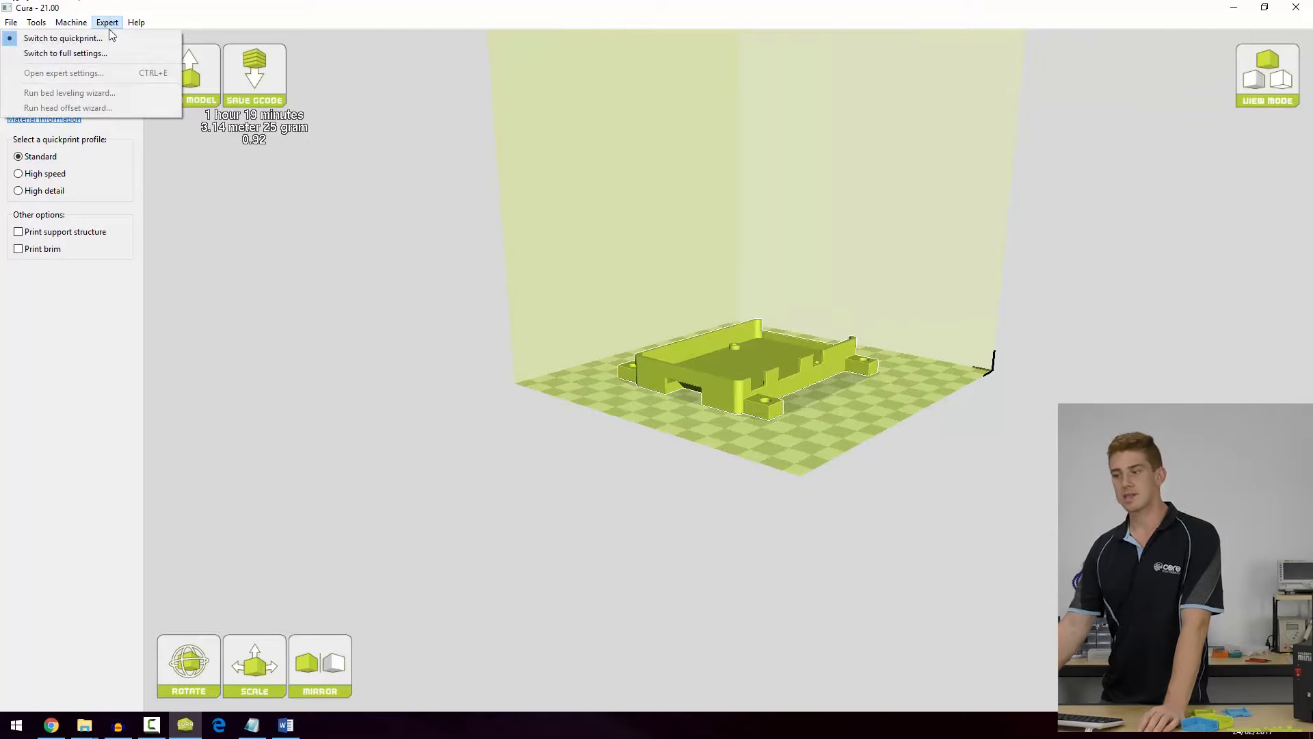
mouse_move(65, 54)
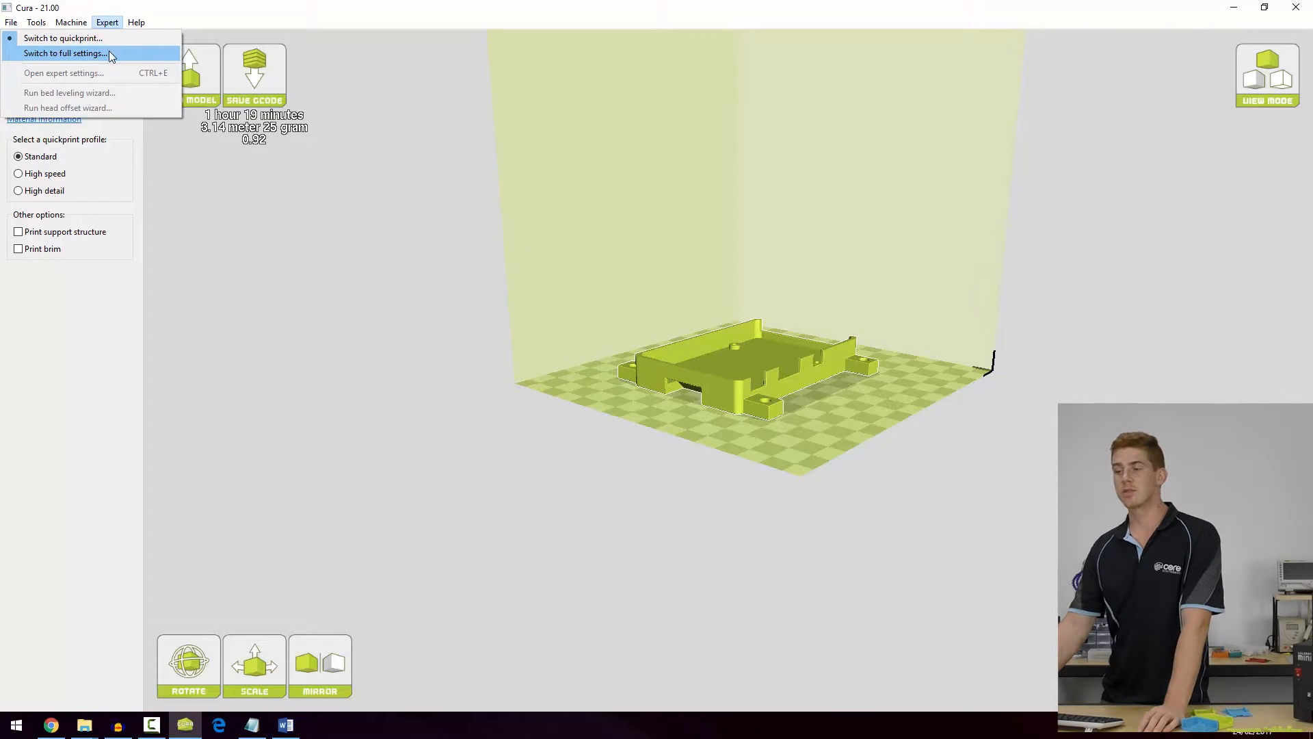
left_click(64, 53)
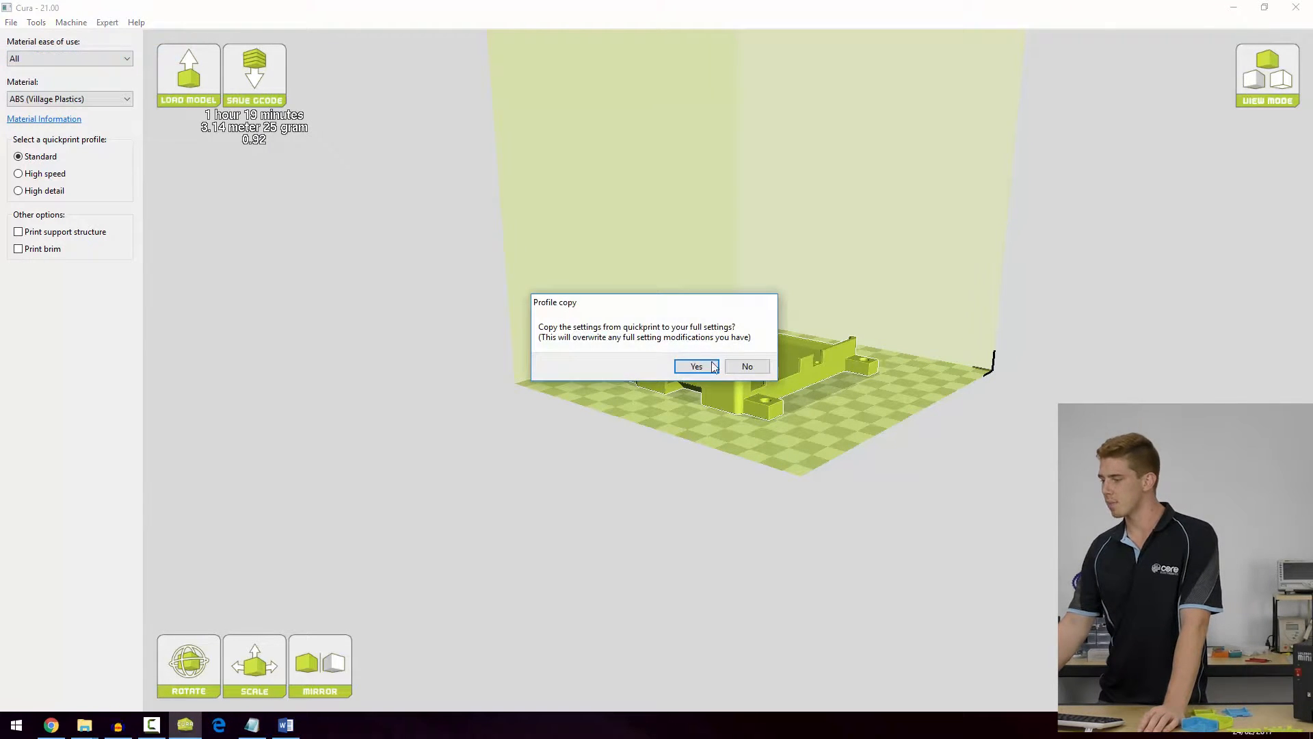
left_click(696, 366)
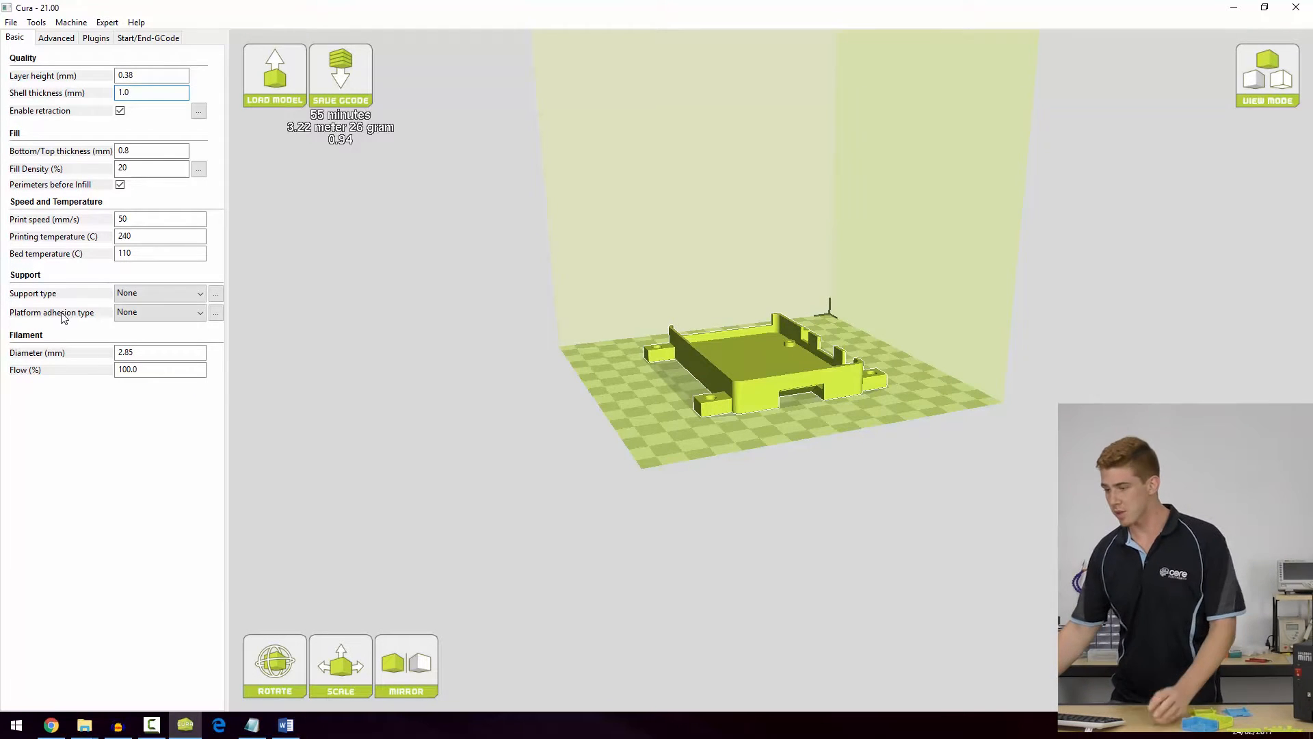
- Set platform adhesion to Brim with 15 brim lines
left_click(158, 312)
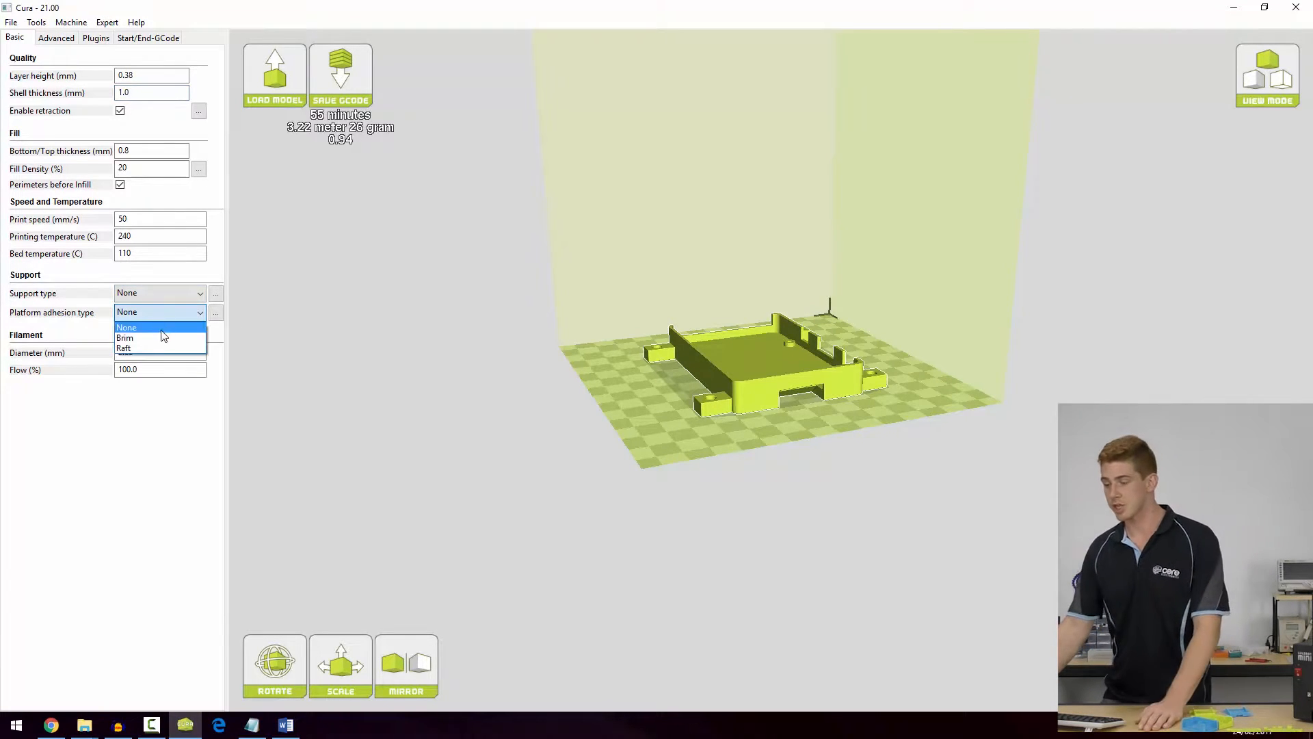
left_click(125, 337)
type("15")
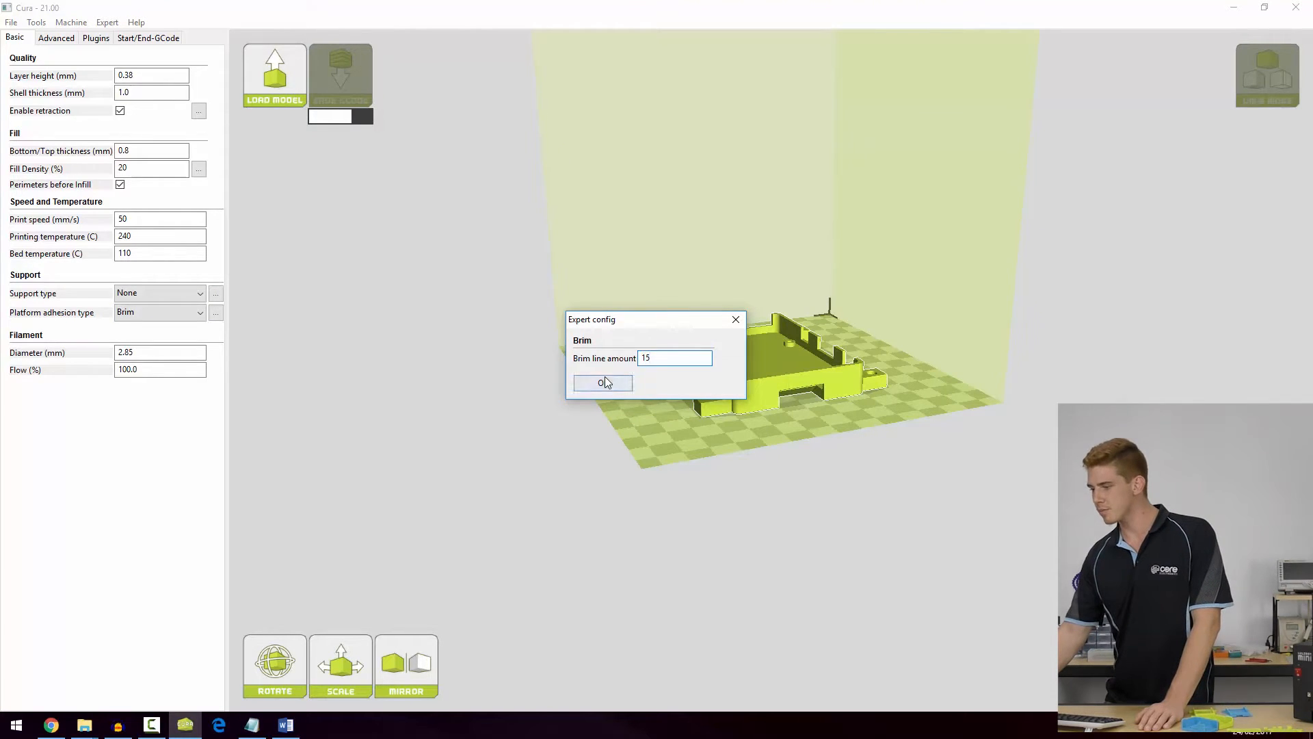
left_click(602, 383)
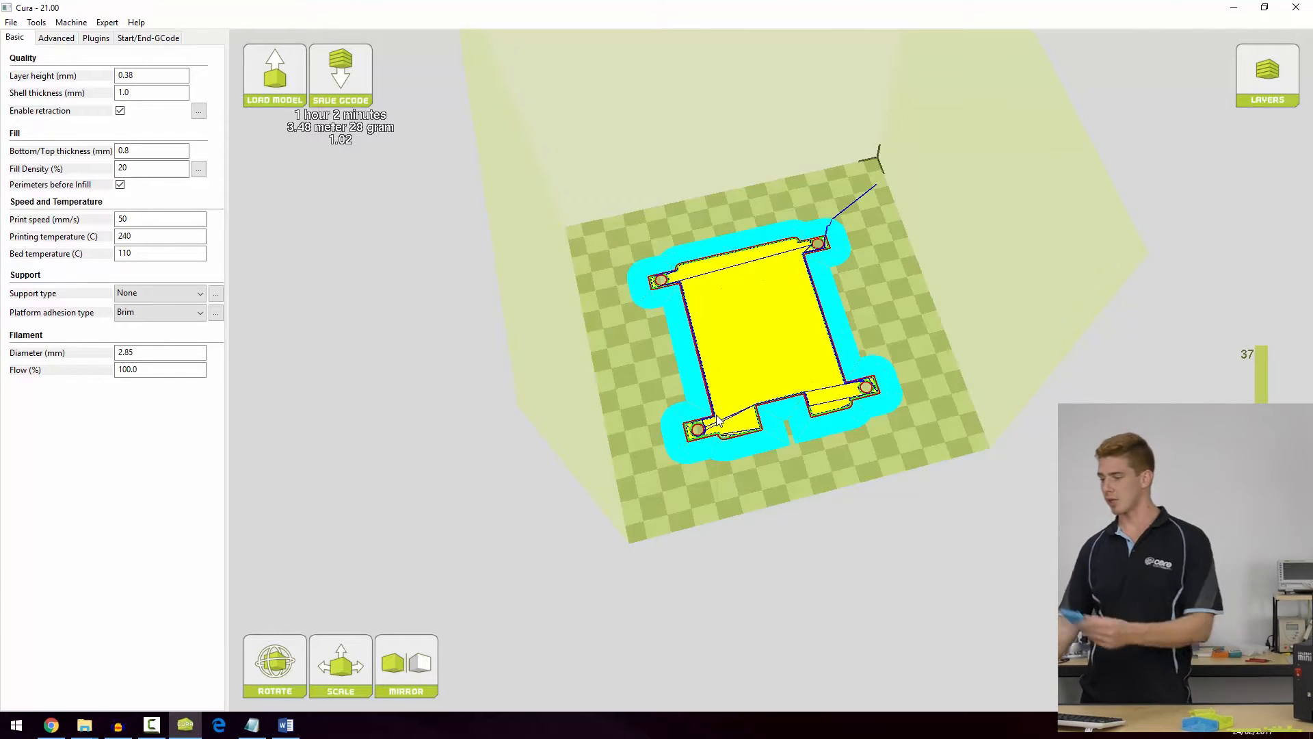
mouse_move(800, 438)
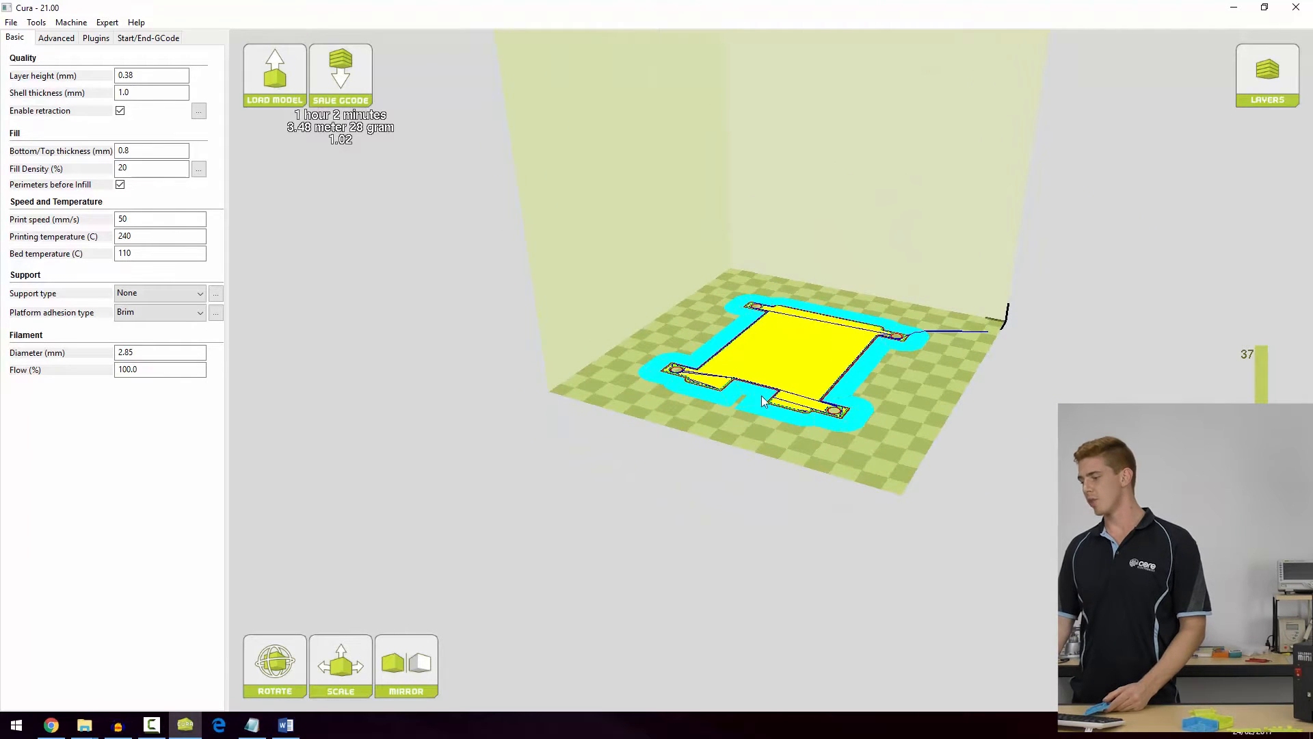
mouse_move(781, 427)
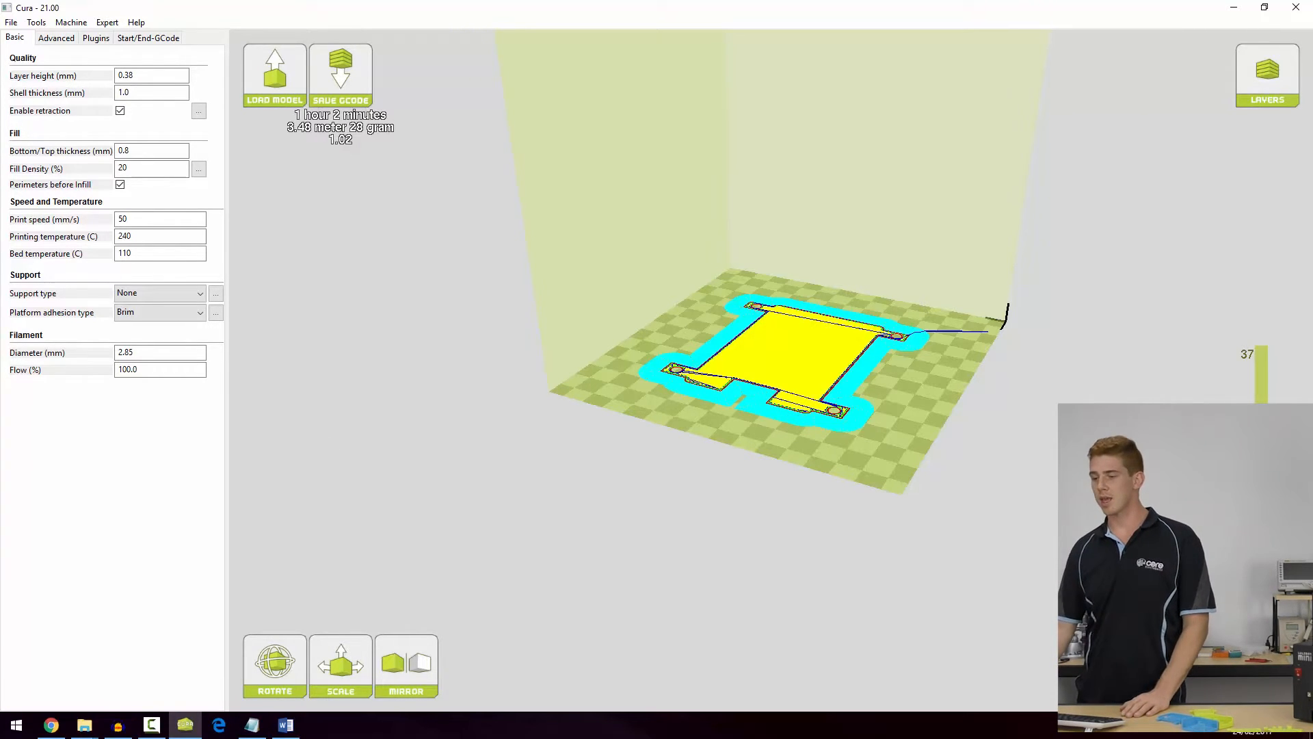
- Review the 110 °C bed and 240 °C nozzle temperatures and Advanced settings, then launch Microsoft Edge
left_click(159, 253)
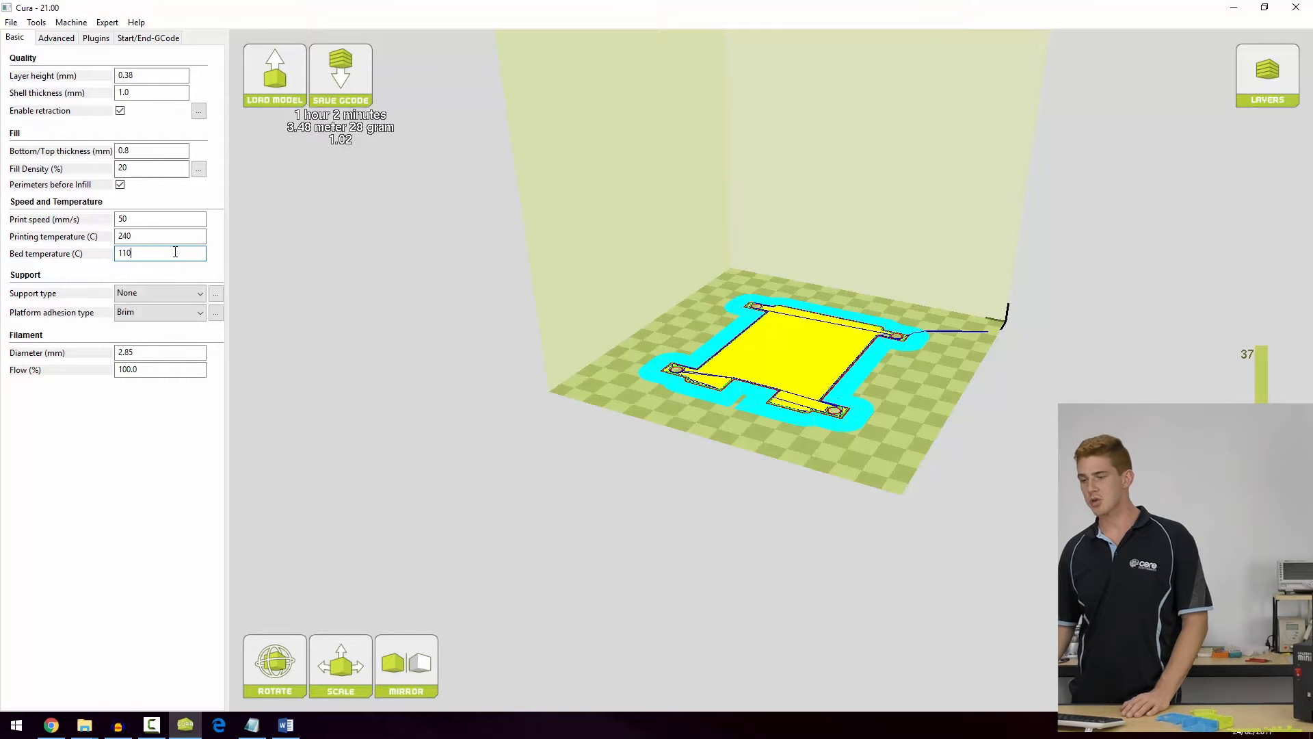
triple_click(158, 253)
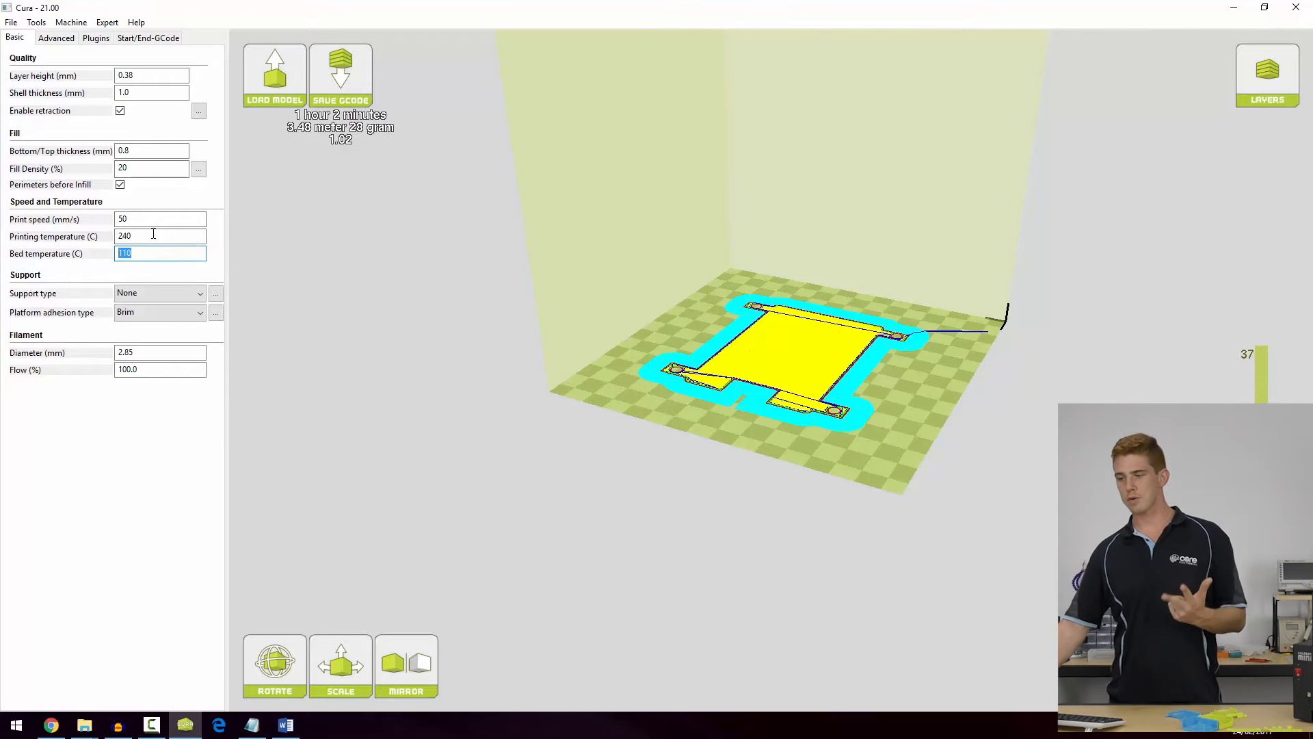
left_click(158, 235)
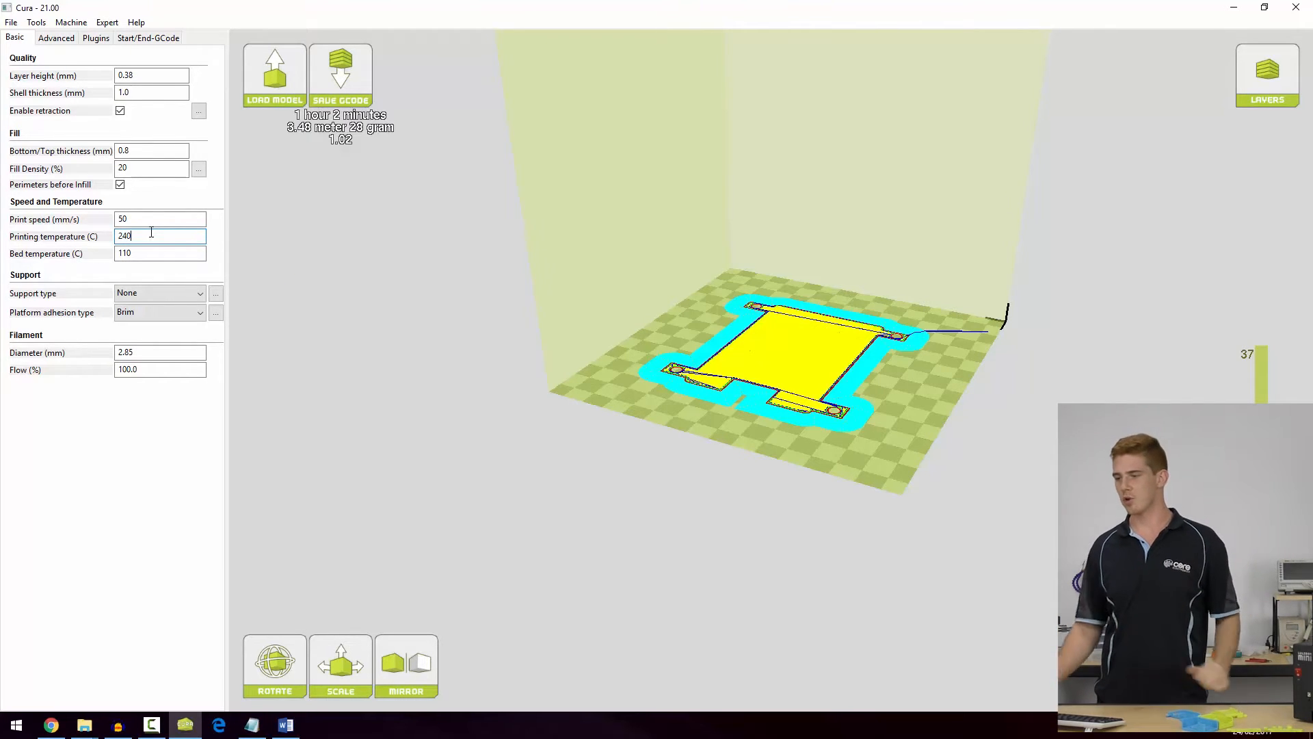
left_click(56, 39)
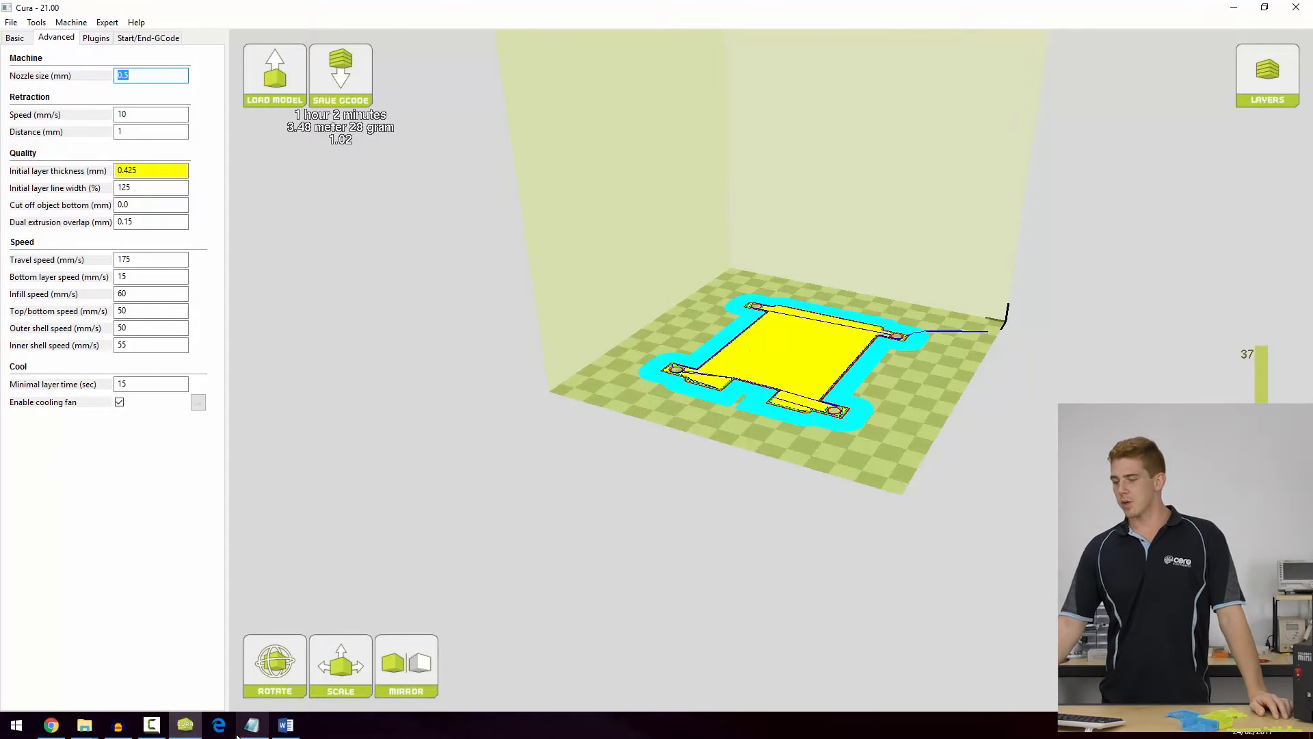
left_click(218, 725)
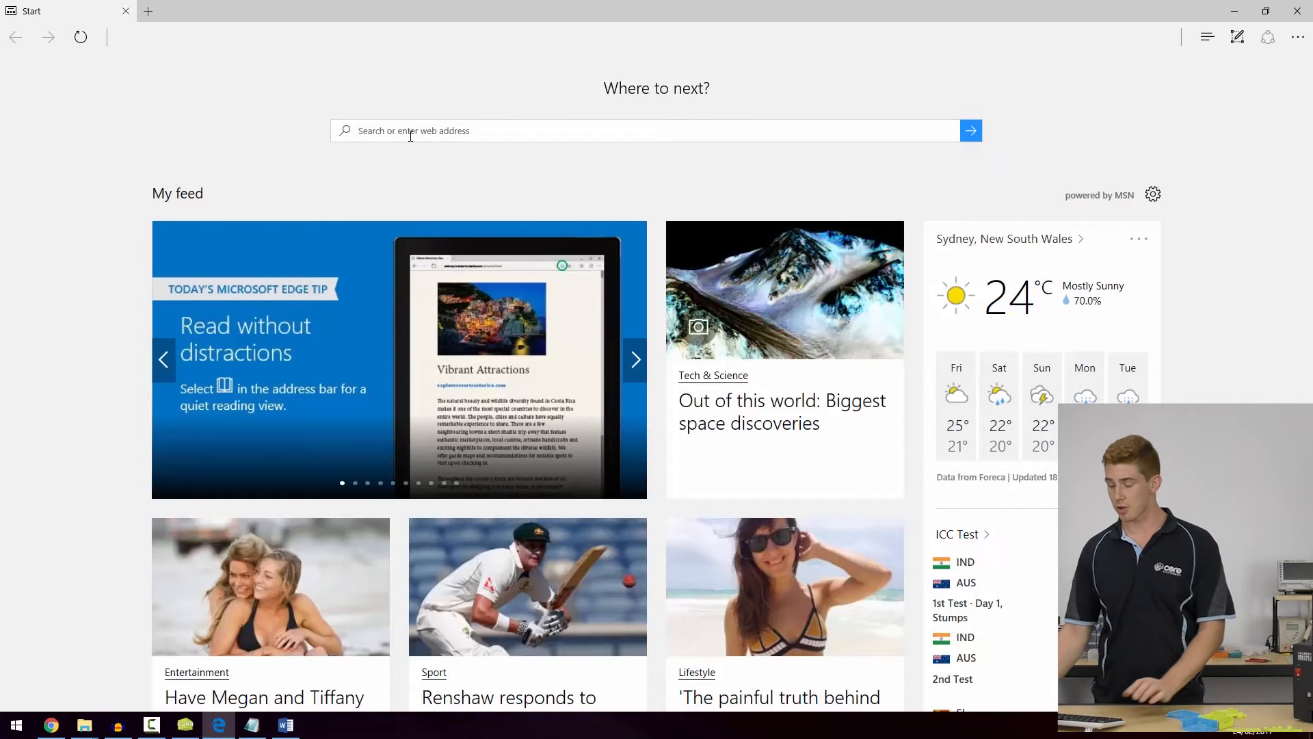
- Go to core-electronics.com.au and search the site for 'mini'
type("core-electronics.com.au/")
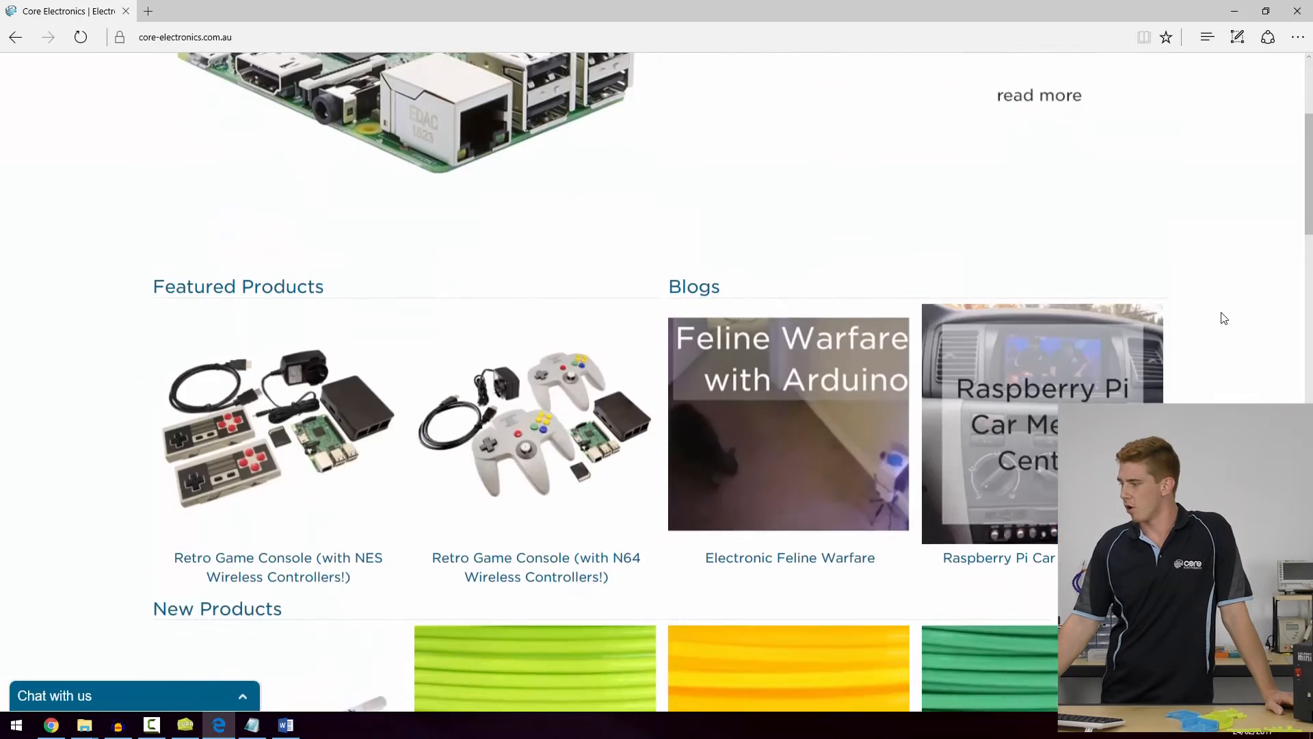
scroll("down", 3)
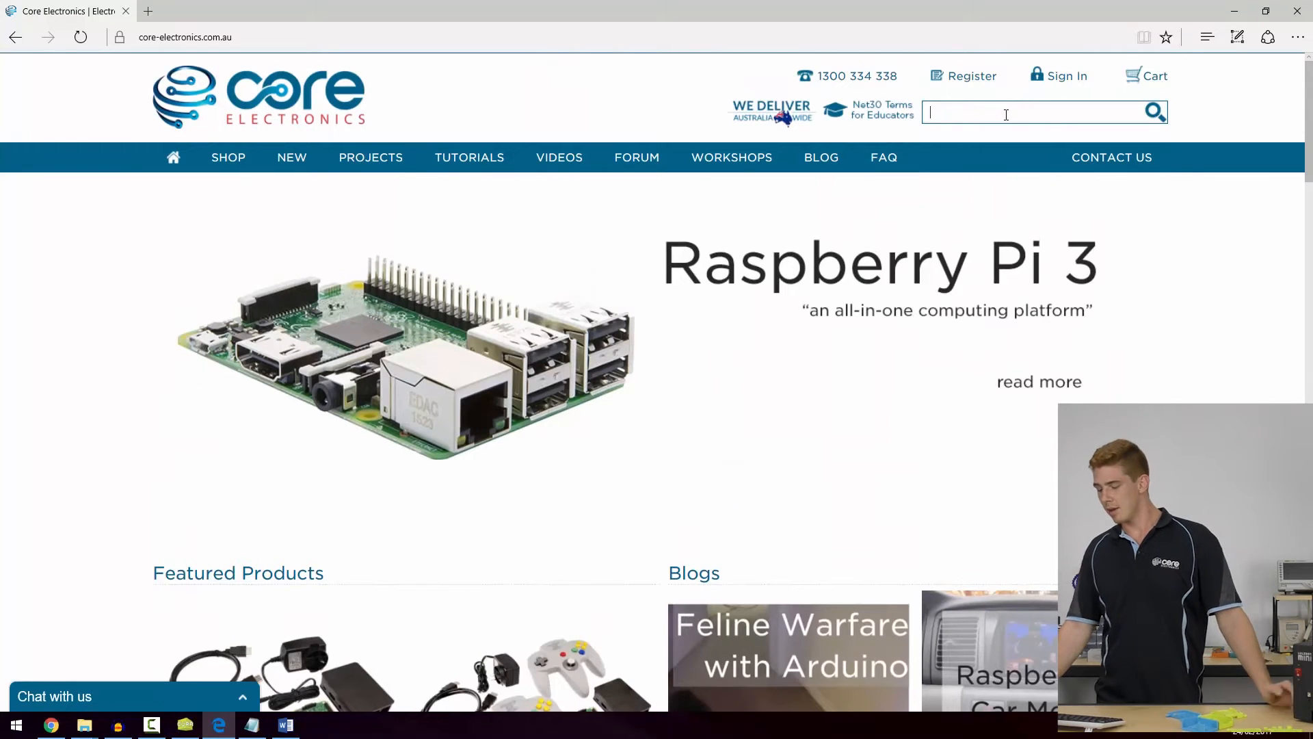
type("mini")
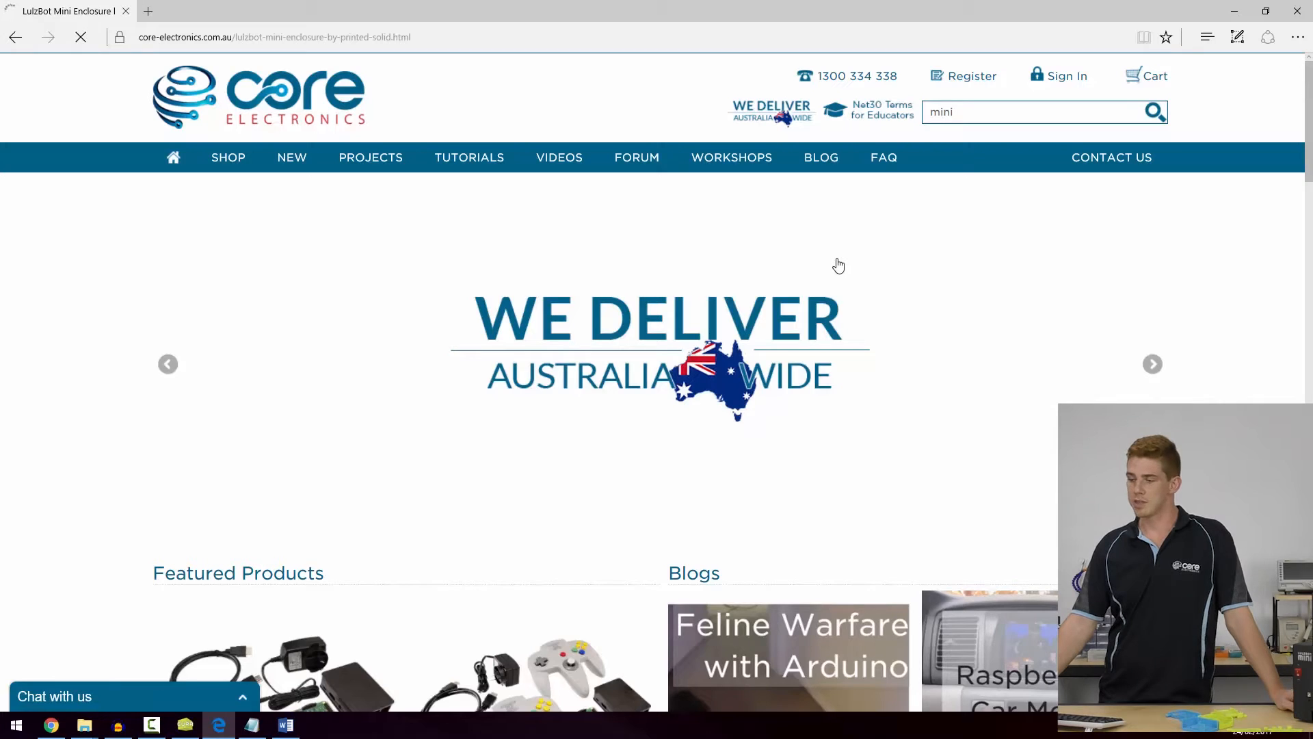
- Open the LulzBot Mini Enclosure product page ($220.00) and enlarge a close-up photo of it
left_click(1155, 111)
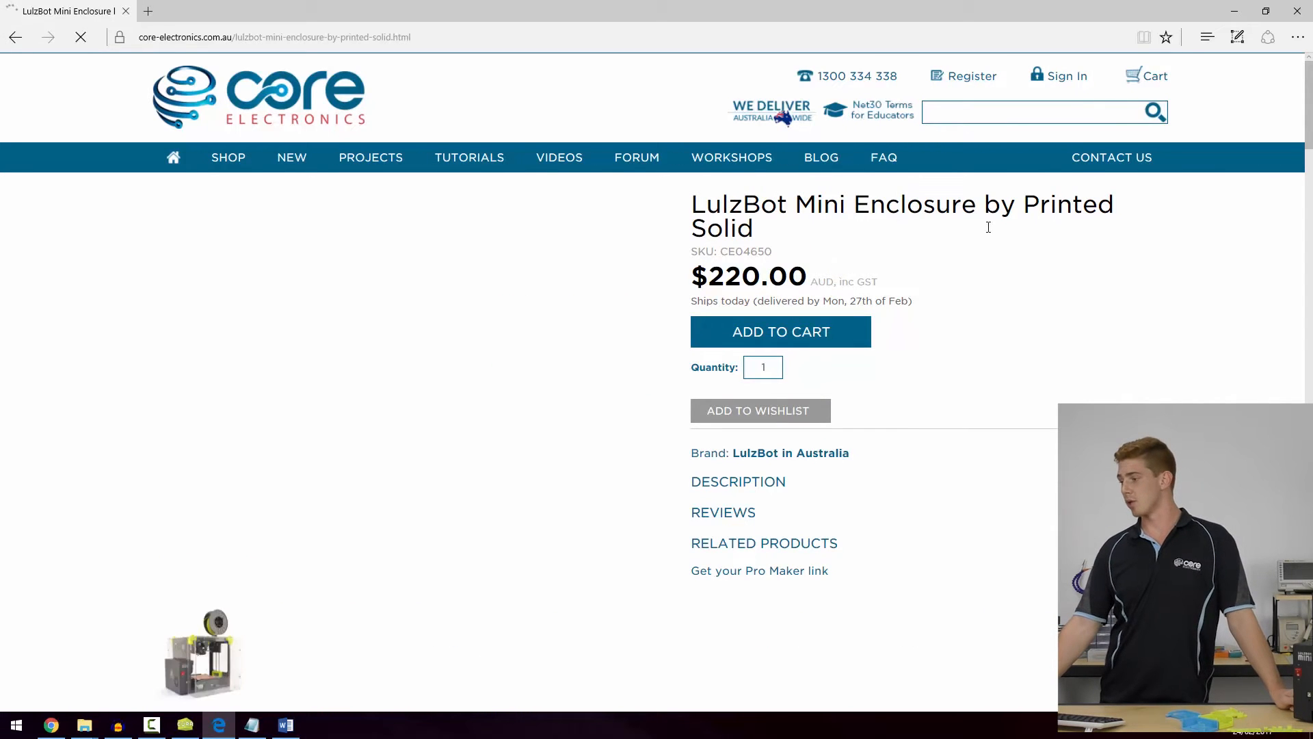
scroll("down", 3)
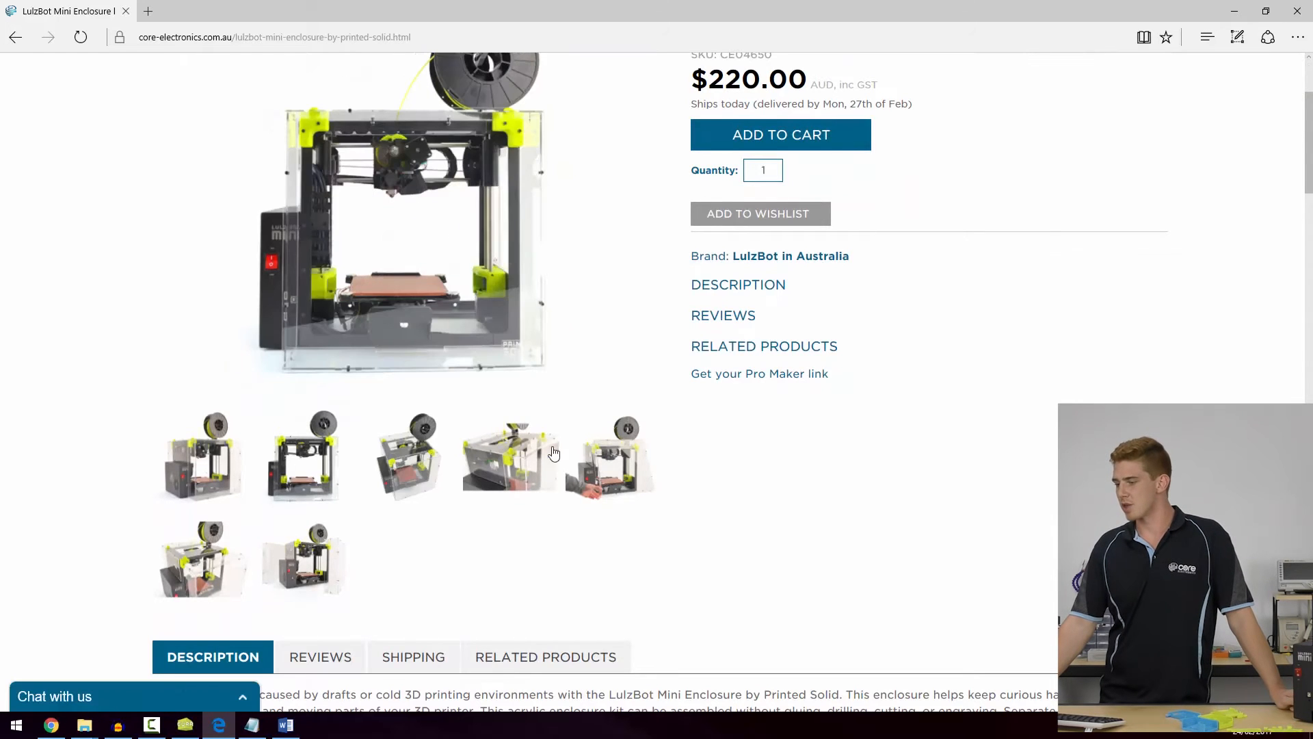
left_click(610, 457)
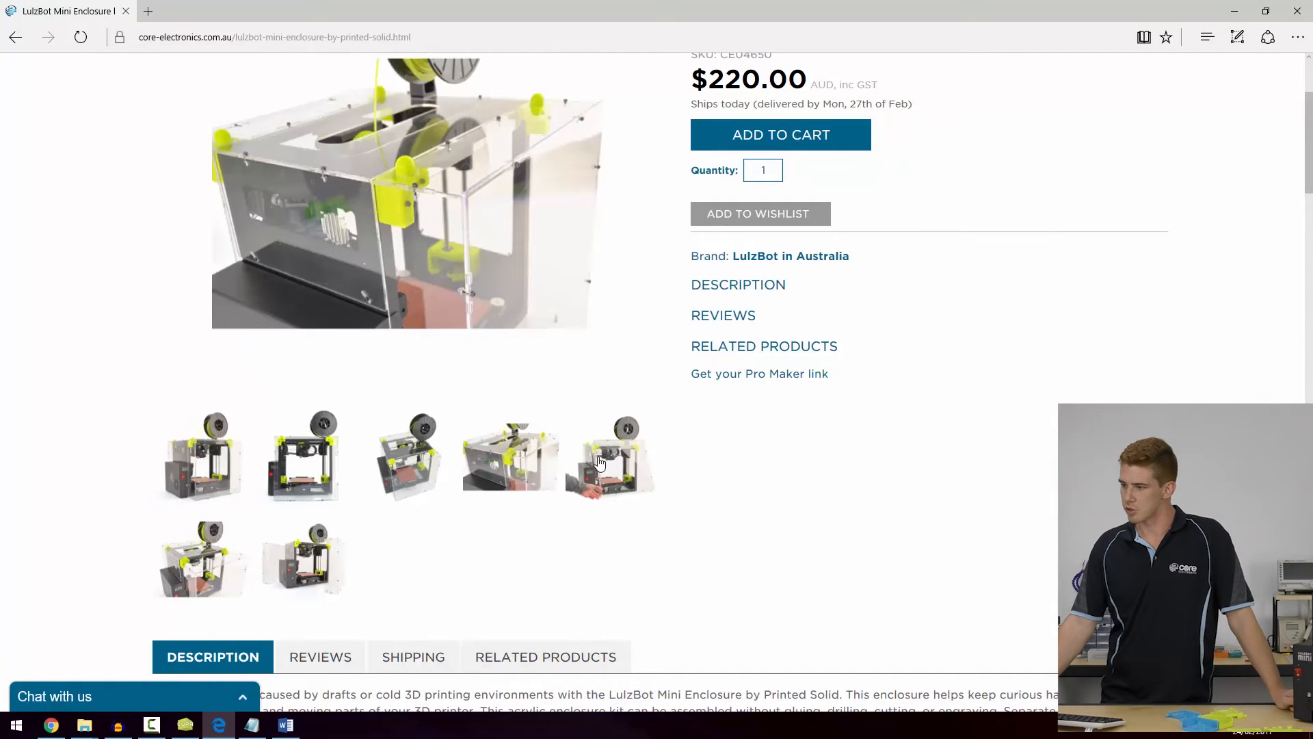